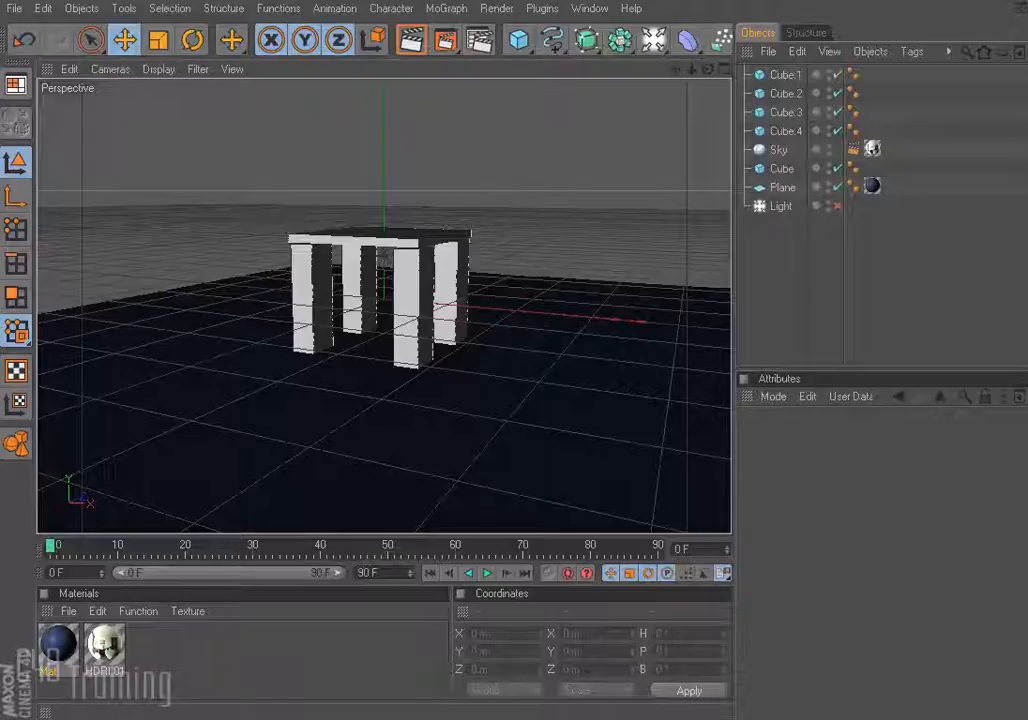
{"action": "mouse_move", "coordinate": [410, 40]}
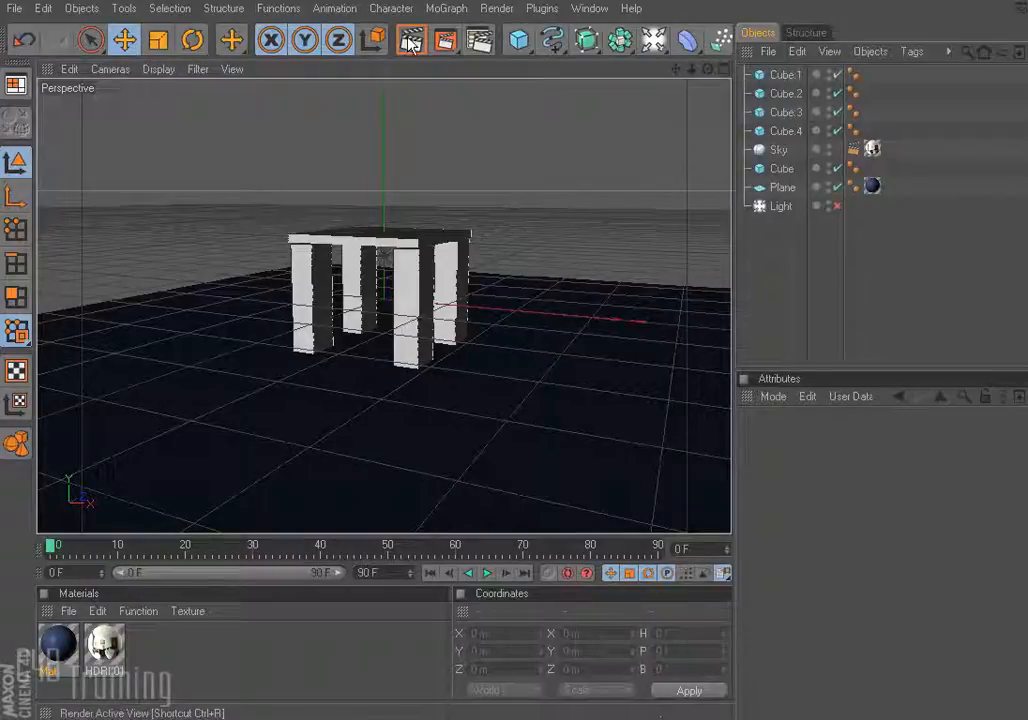
Step: Enable the under-table omni light at negative intensity and render test previews
{"action": "left_click", "coordinate": [410, 39]}
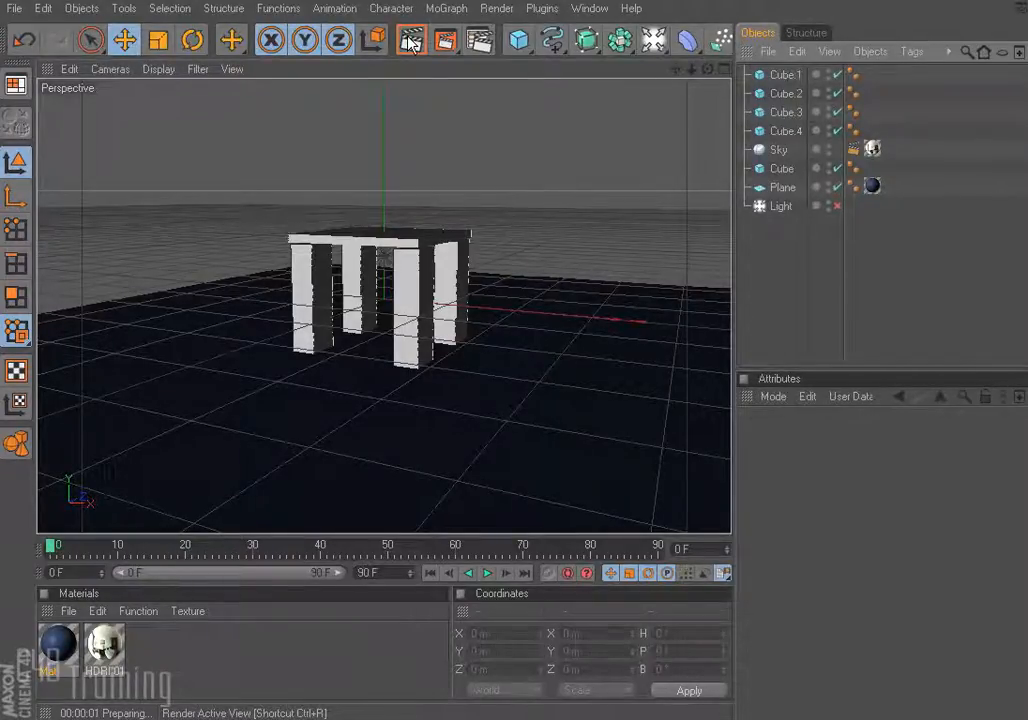
{"action": "left_click", "coordinate": [410, 40]}
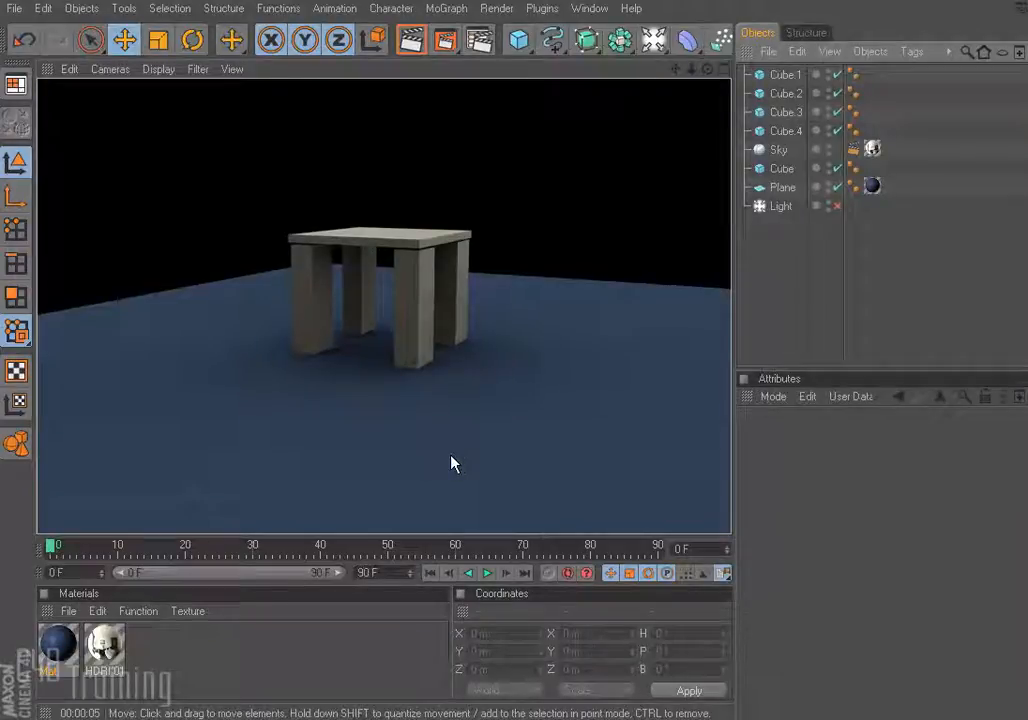
{"action": "left_click", "coordinate": [779, 149]}
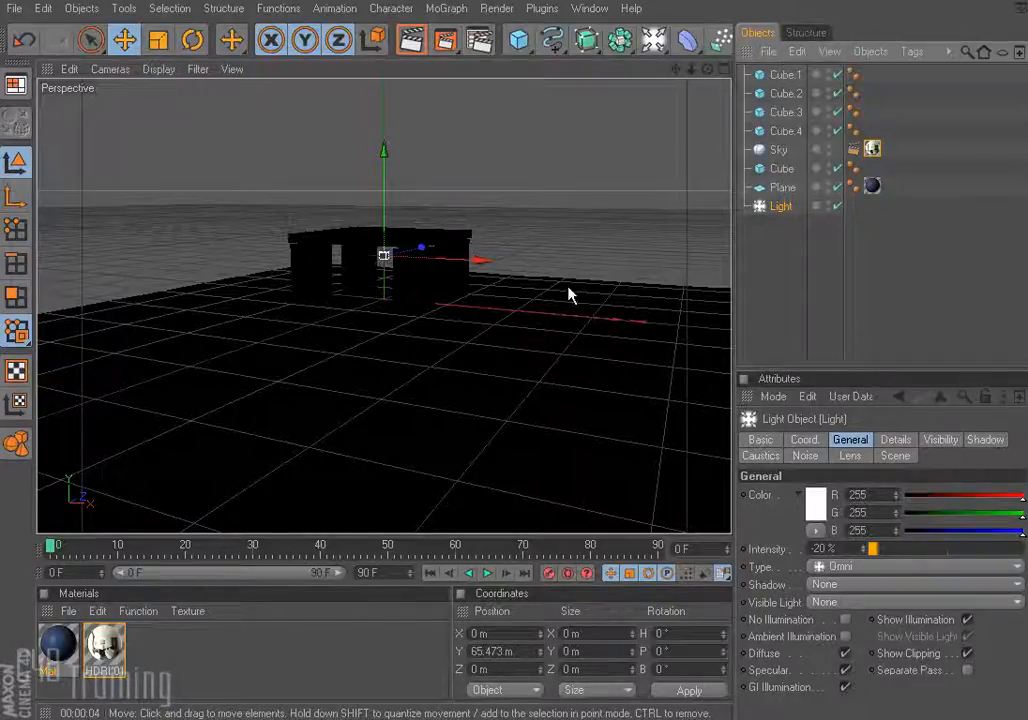
{"action": "left_click", "coordinate": [411, 40]}
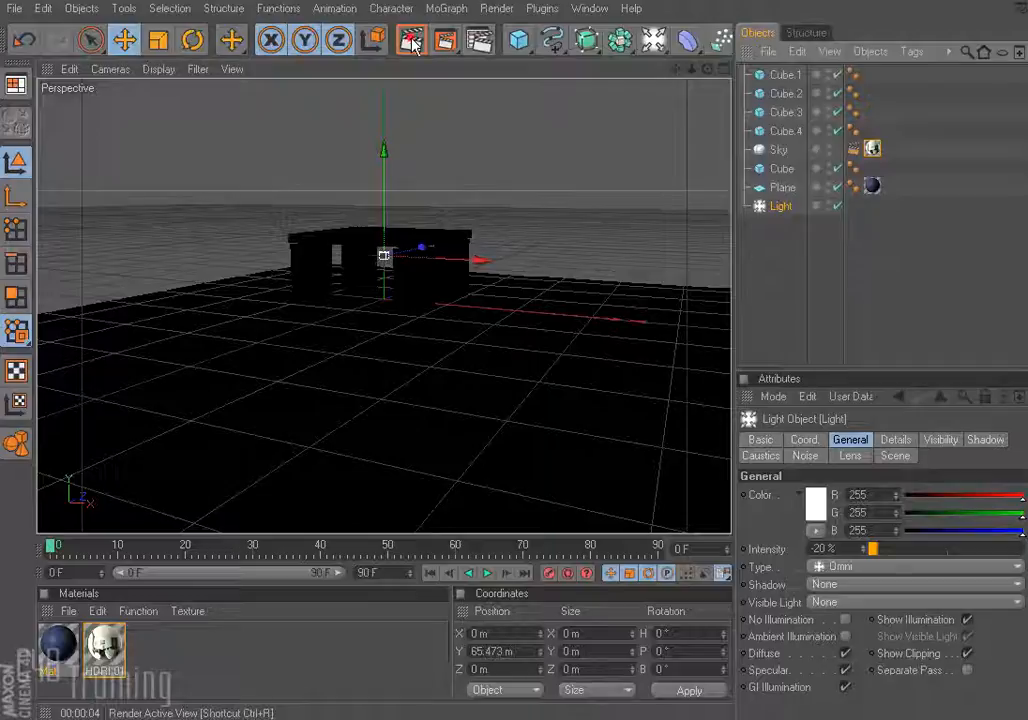
{"action": "left_click", "coordinate": [410, 39]}
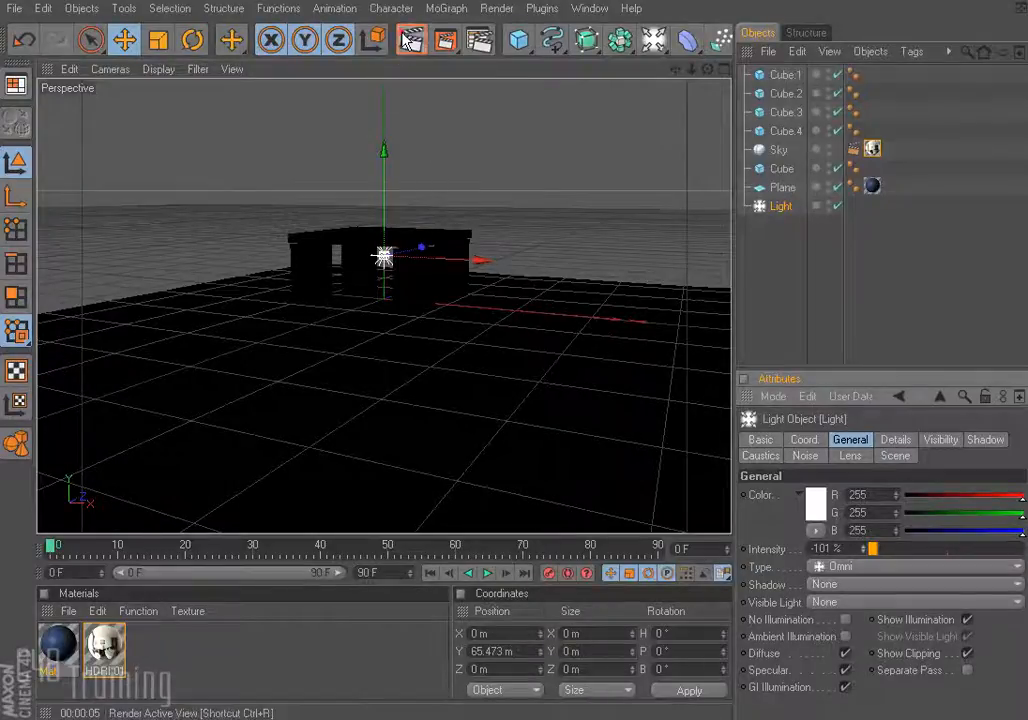
{"action": "left_click", "coordinate": [410, 39]}
{"action": "type", "text": "20"}
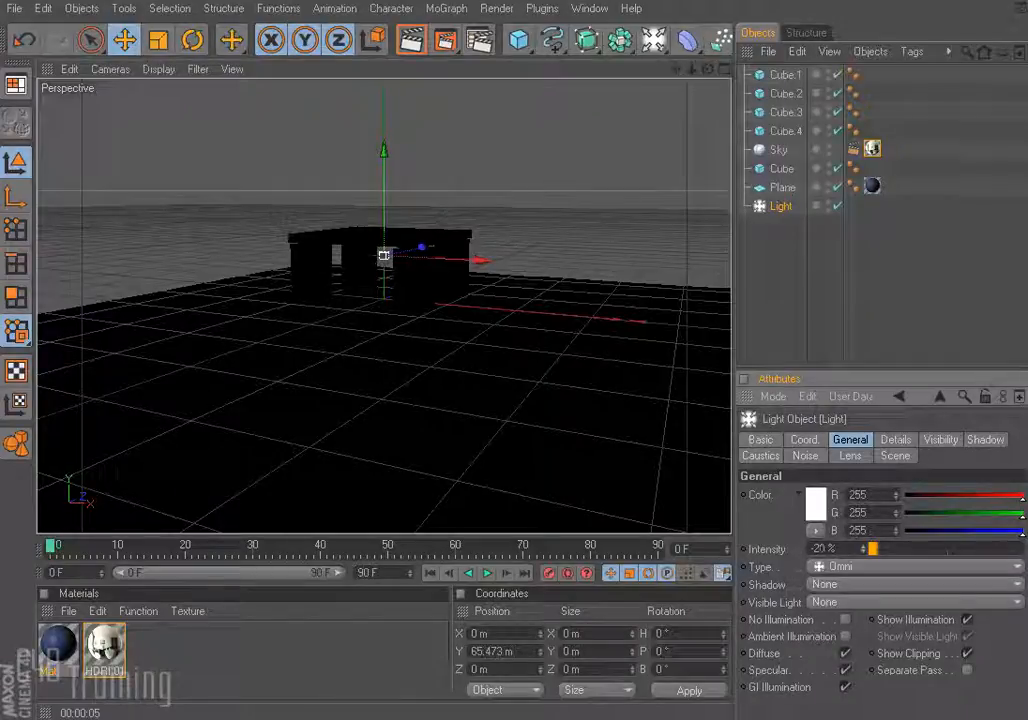
Step: Render the table and floor with the -20% omni light active
{"action": "left_click", "coordinate": [410, 40]}
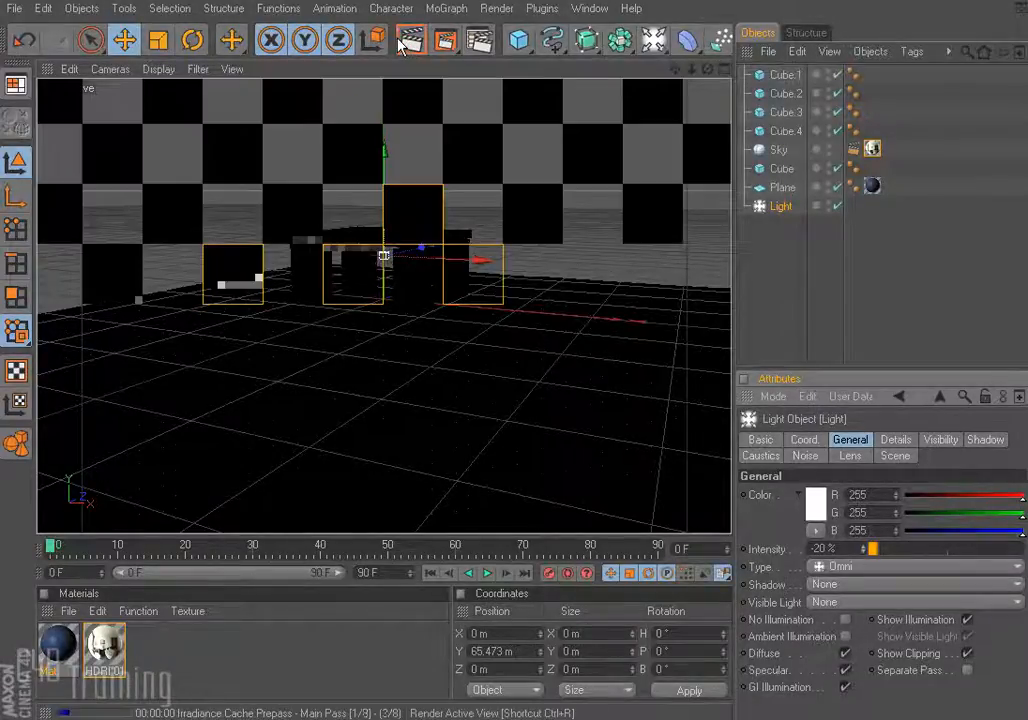
{"action": "left_click", "coordinate": [410, 39]}
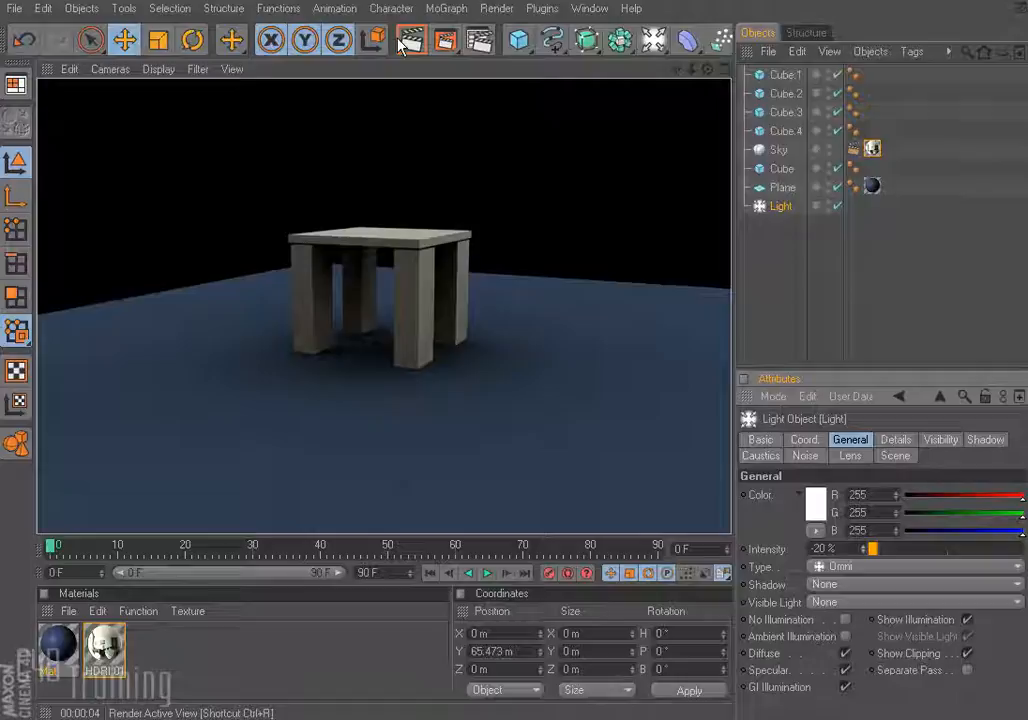
{"action": "mouse_move", "coordinate": [770, 527]}
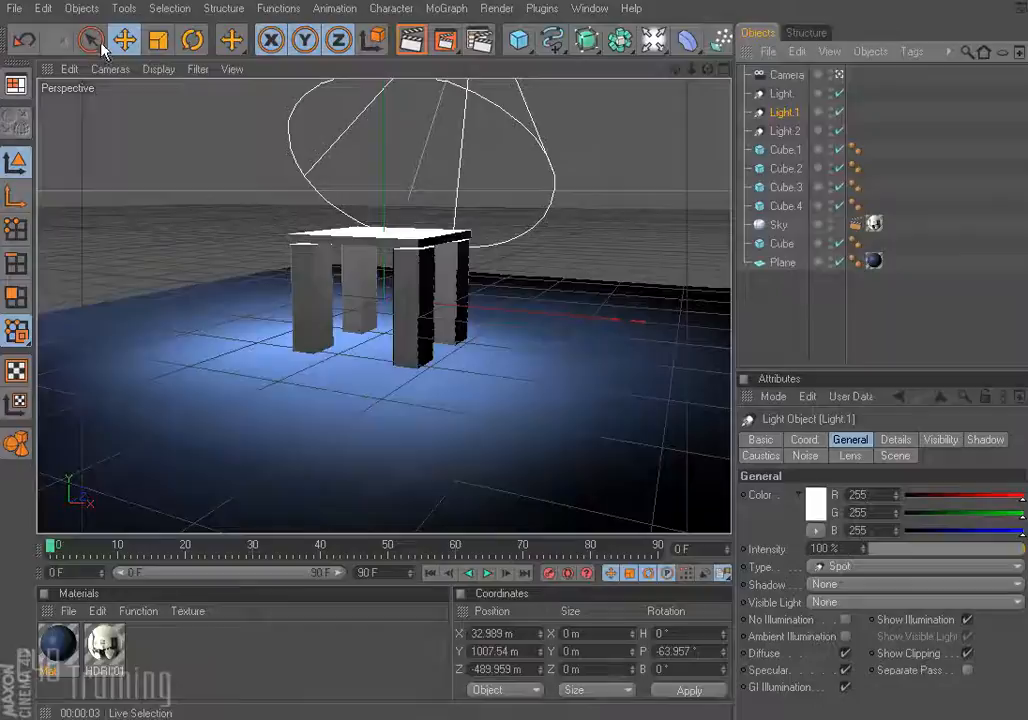
Step: Use the Cameras menu and select spotlight Light.1 to look through it
{"action": "left_click", "coordinate": [110, 69]}
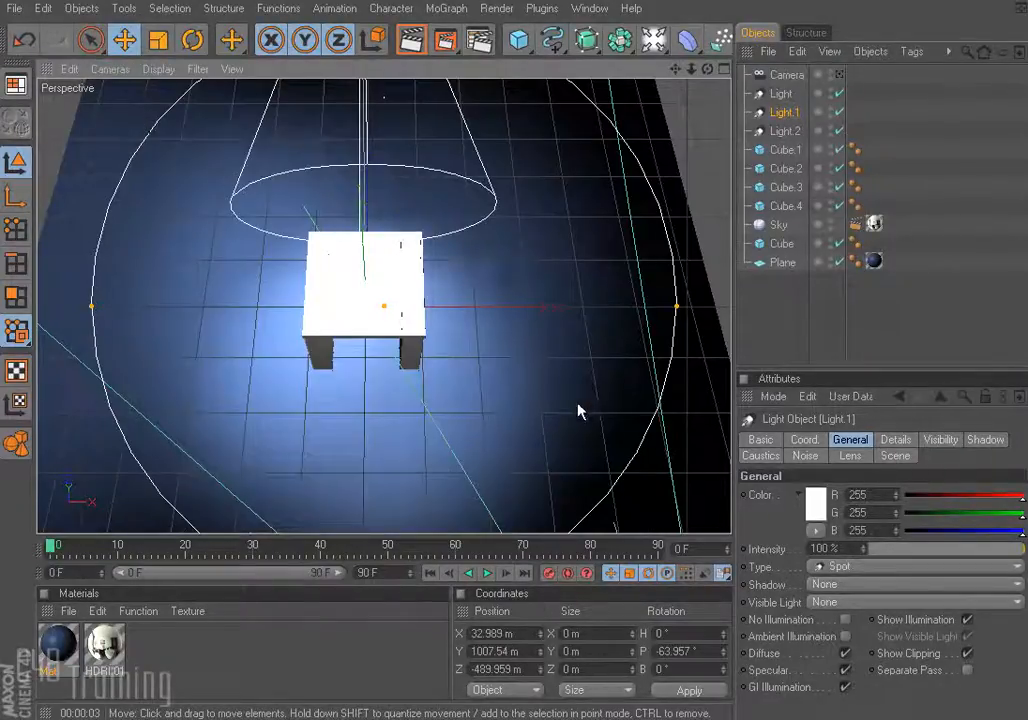
{"action": "mouse_move", "coordinate": [390, 449]}
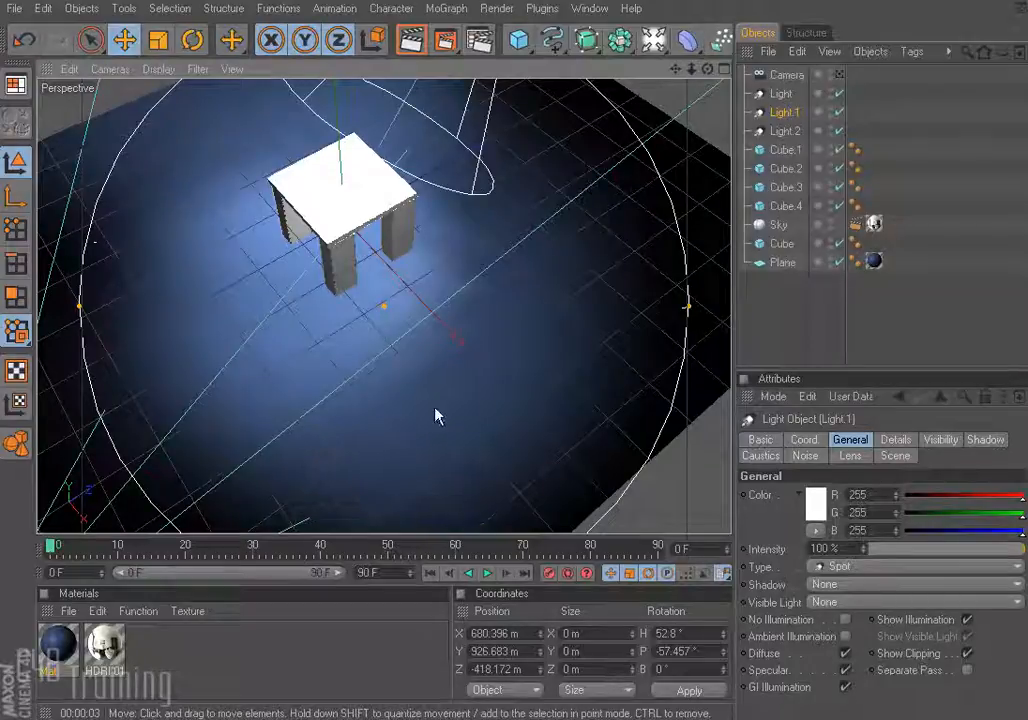
{"action": "left_click", "coordinate": [785, 130]}
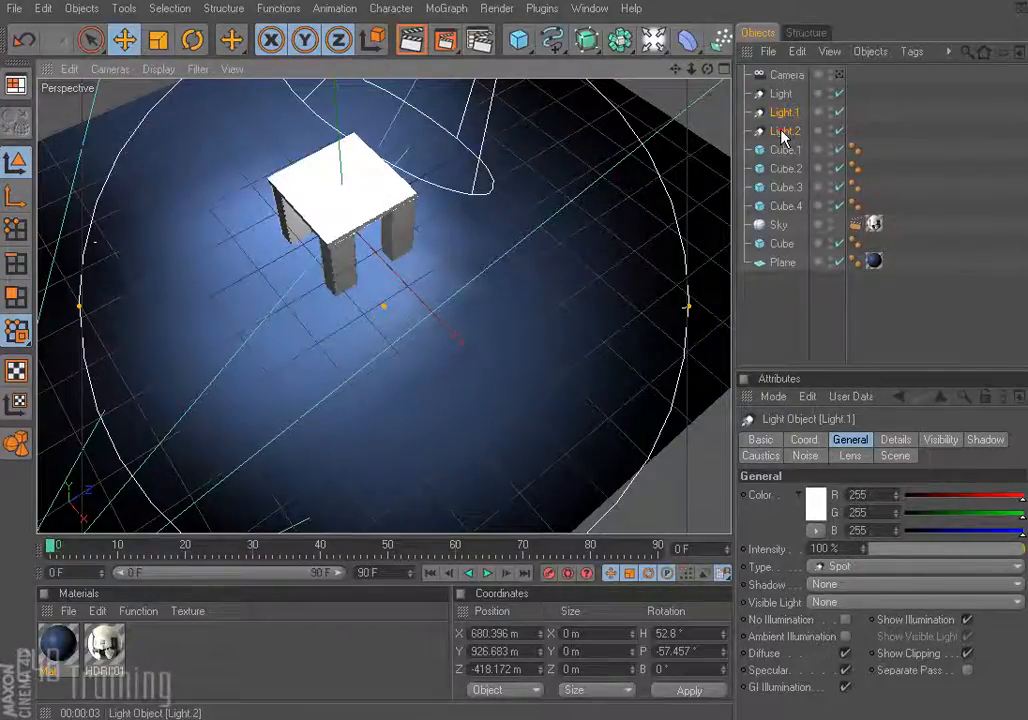
Step: Link the view to Light.2 and drag to aim it at the table's side
{"action": "left_click", "coordinate": [110, 69]}
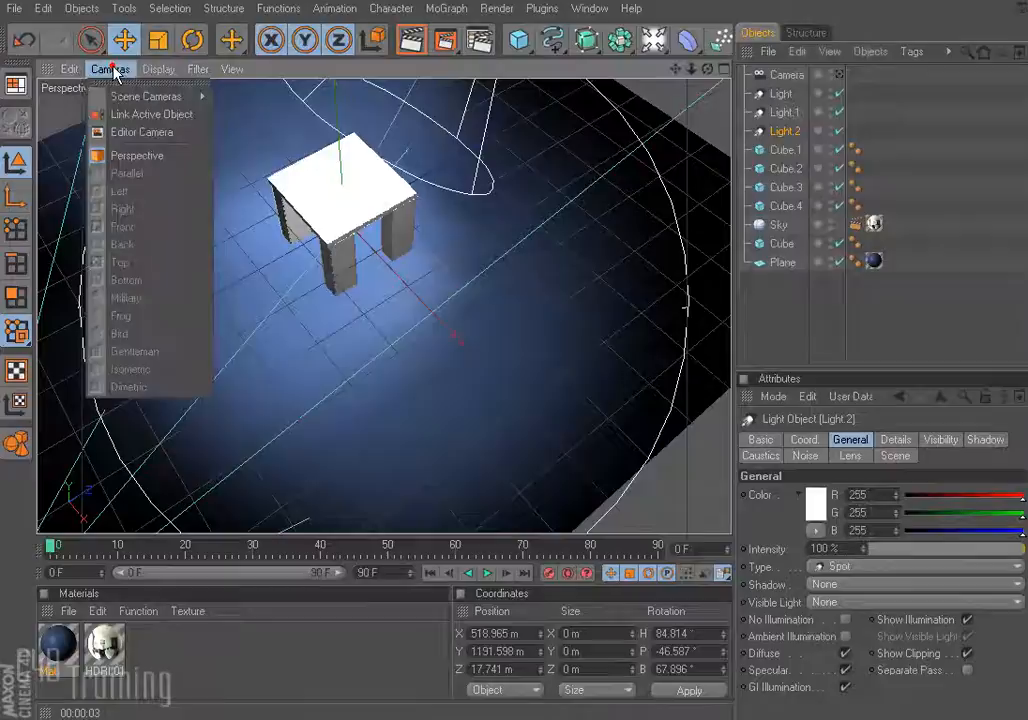
{"action": "left_click", "coordinate": [138, 155]}
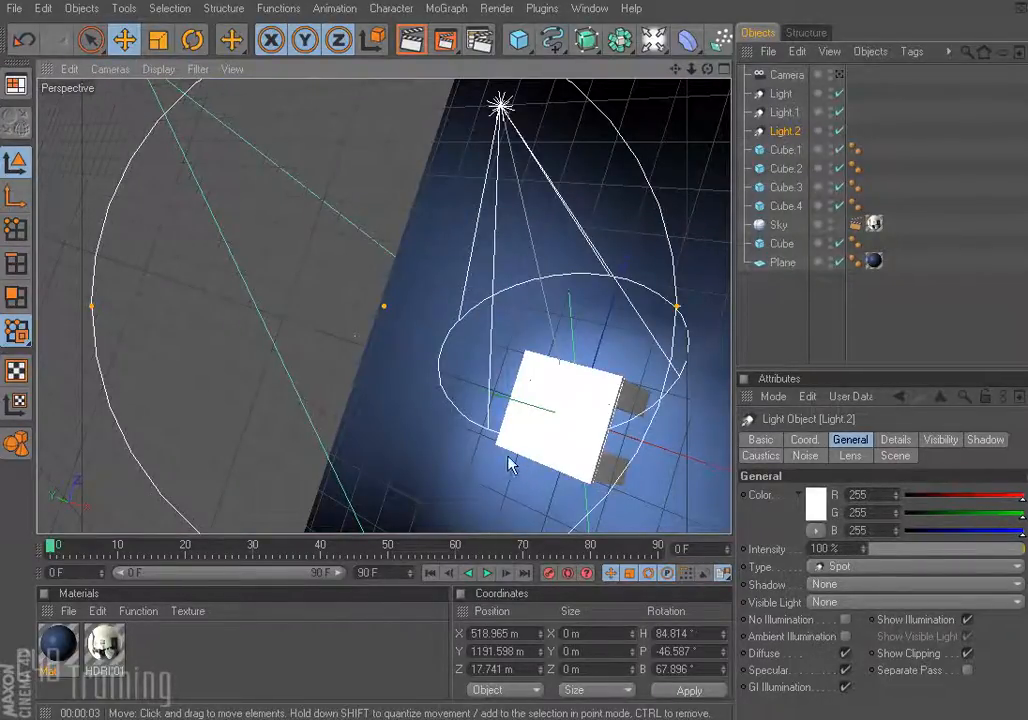
{"action": "left_click_drag", "start_coordinate": [510, 465], "coordinate": [590, 383]}
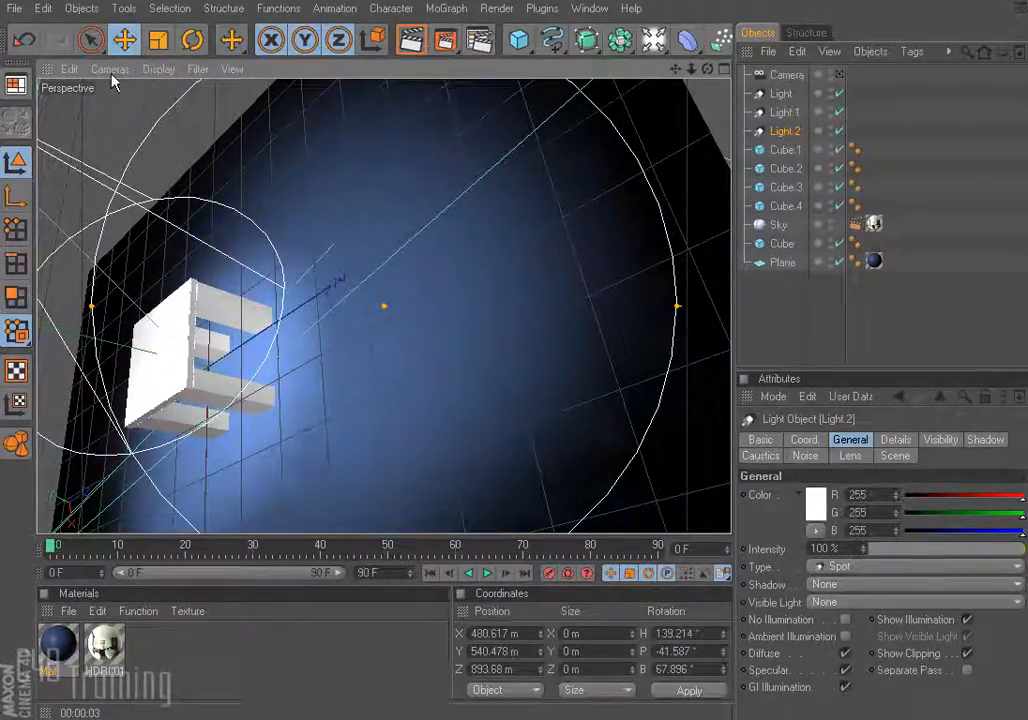
{"action": "left_click", "coordinate": [110, 69]}
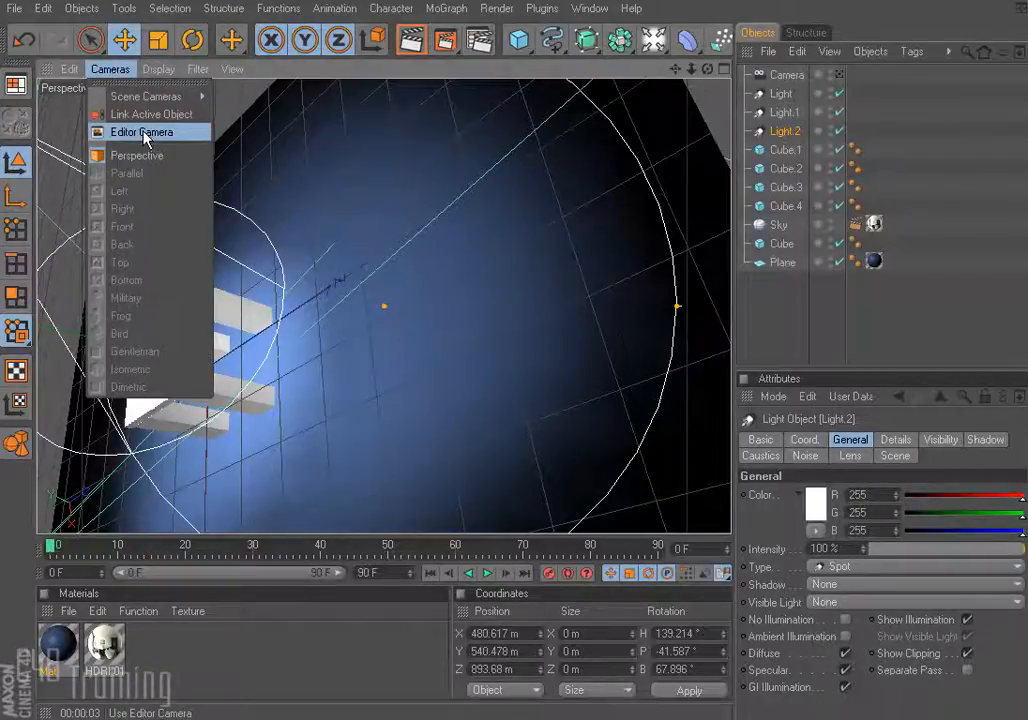
Step: Switch back to the Editor Camera and render the view
{"action": "left_click", "coordinate": [142, 132]}
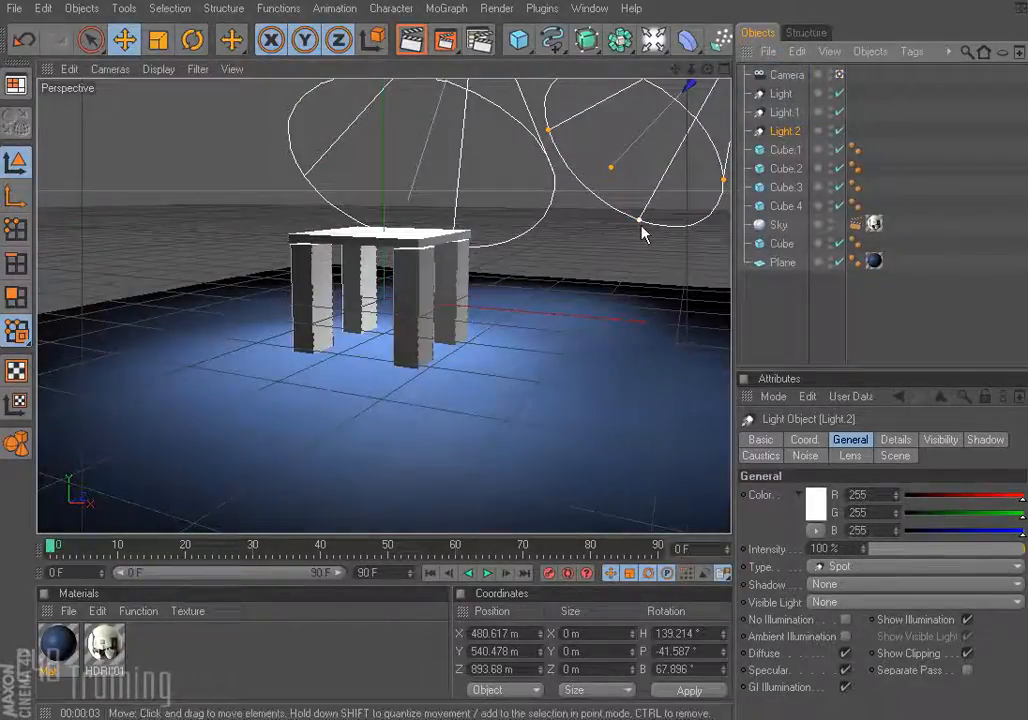
{"action": "left_click", "coordinate": [410, 39]}
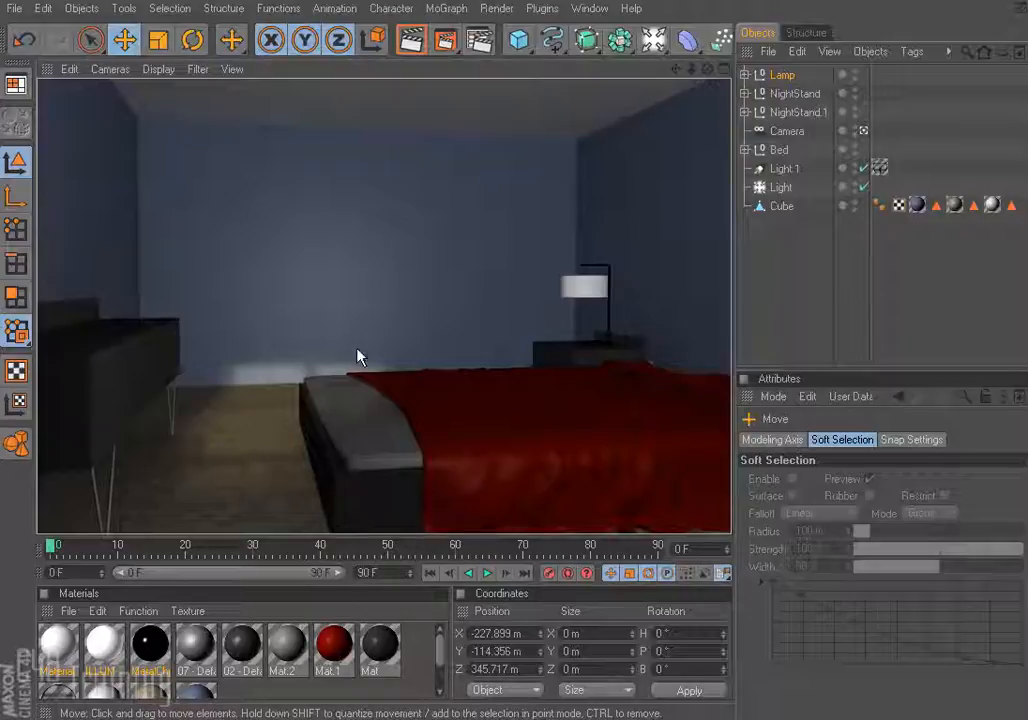
{"action": "mouse_move", "coordinate": [207, 393]}
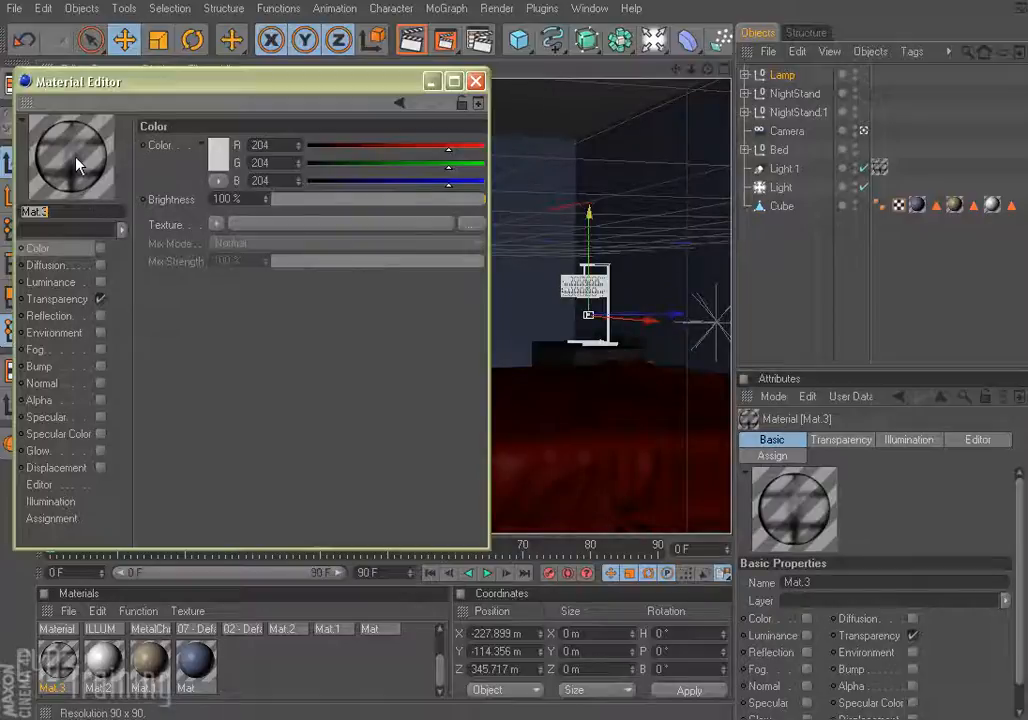
Step: Load Window2.psd into Mat.3's Transparency channel and close the material editor
{"action": "left_click", "coordinate": [55, 299]}
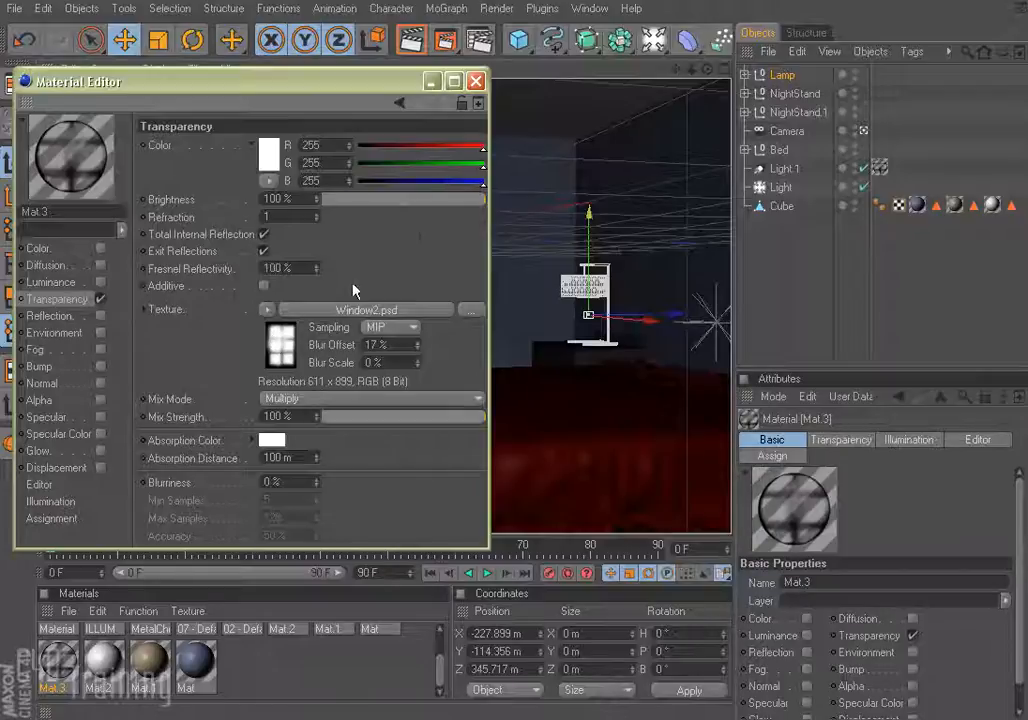
{"action": "right_click", "coordinate": [70, 150]}
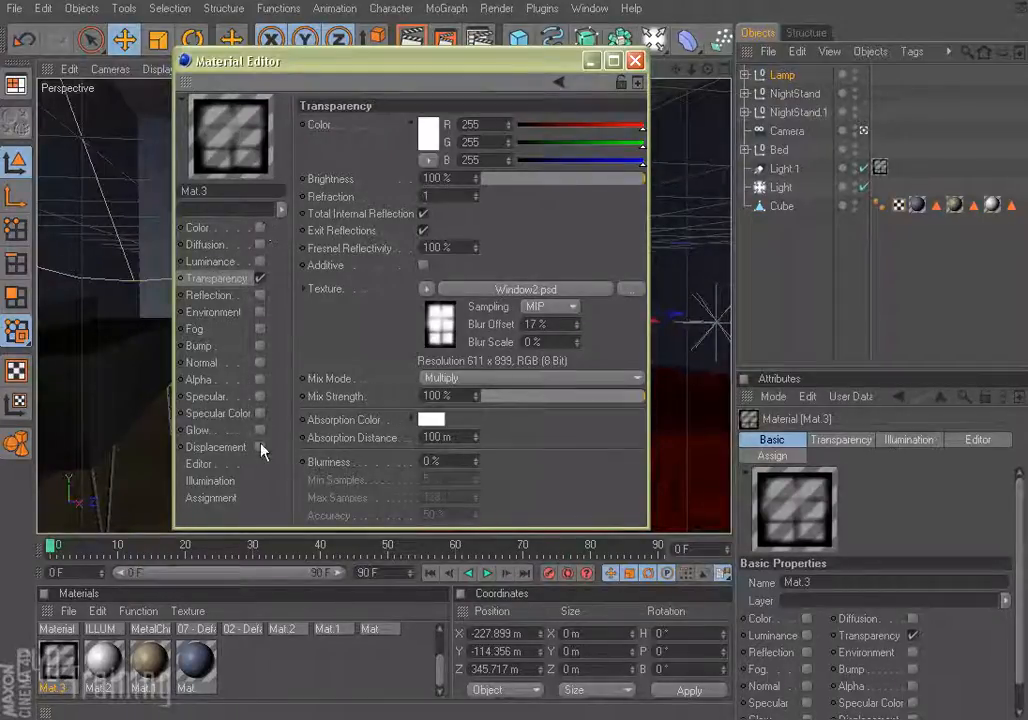
{"action": "mouse_move", "coordinate": [210, 281]}
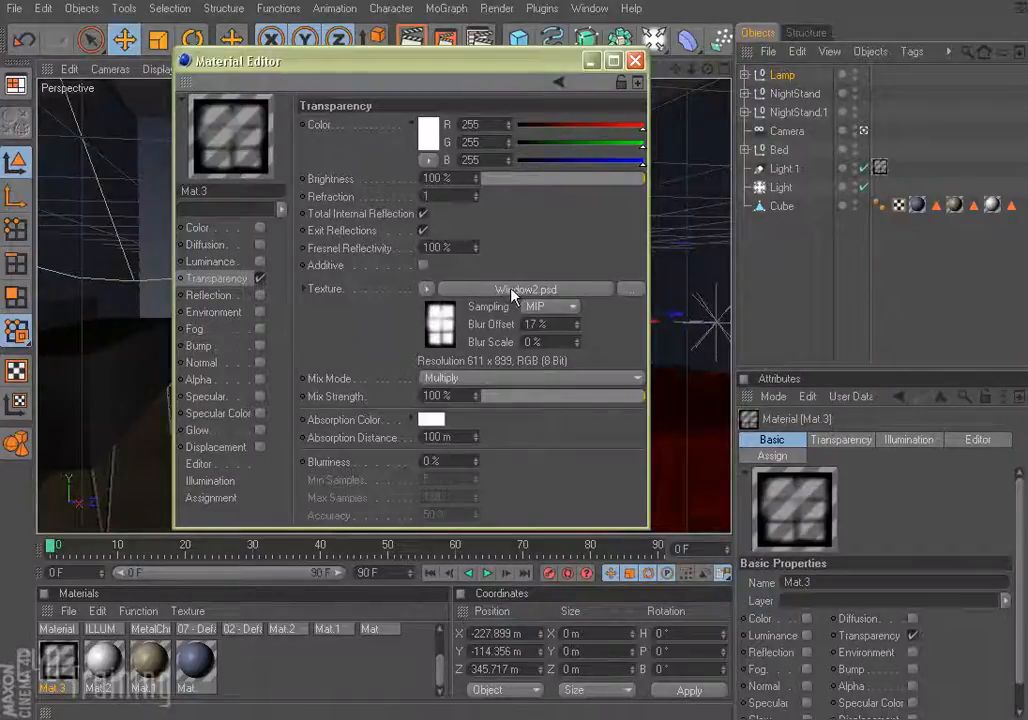
{"action": "left_click", "coordinate": [635, 60]}
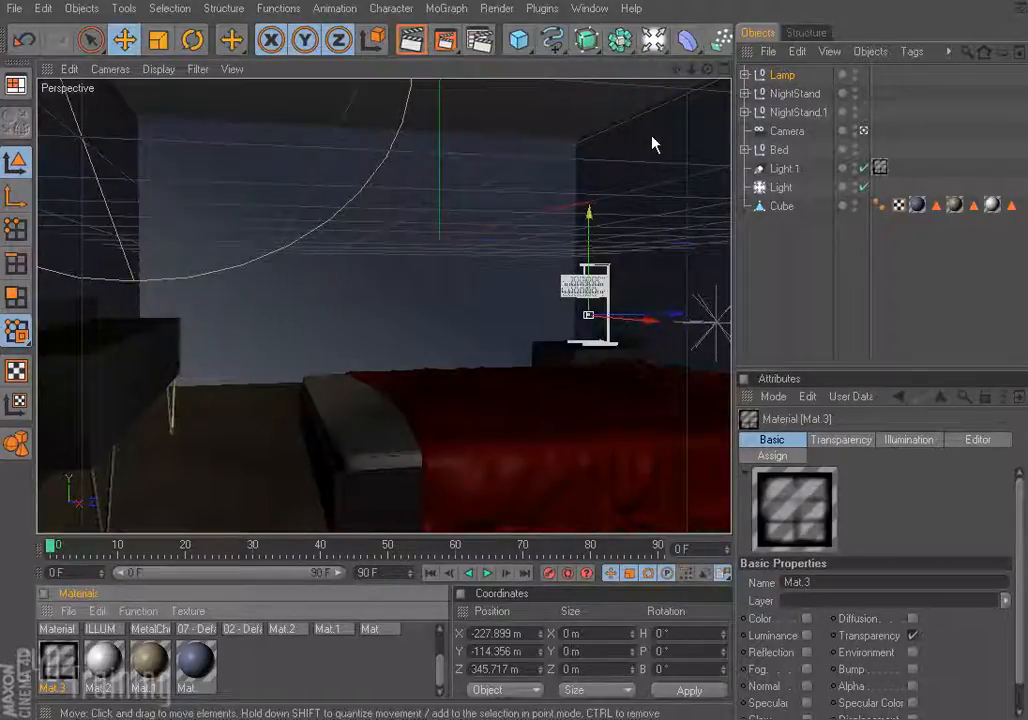
Step: Inspect Mat.3 on Light.1's texture tag and render the bedroom with the gobo
{"action": "left_click", "coordinate": [785, 168]}
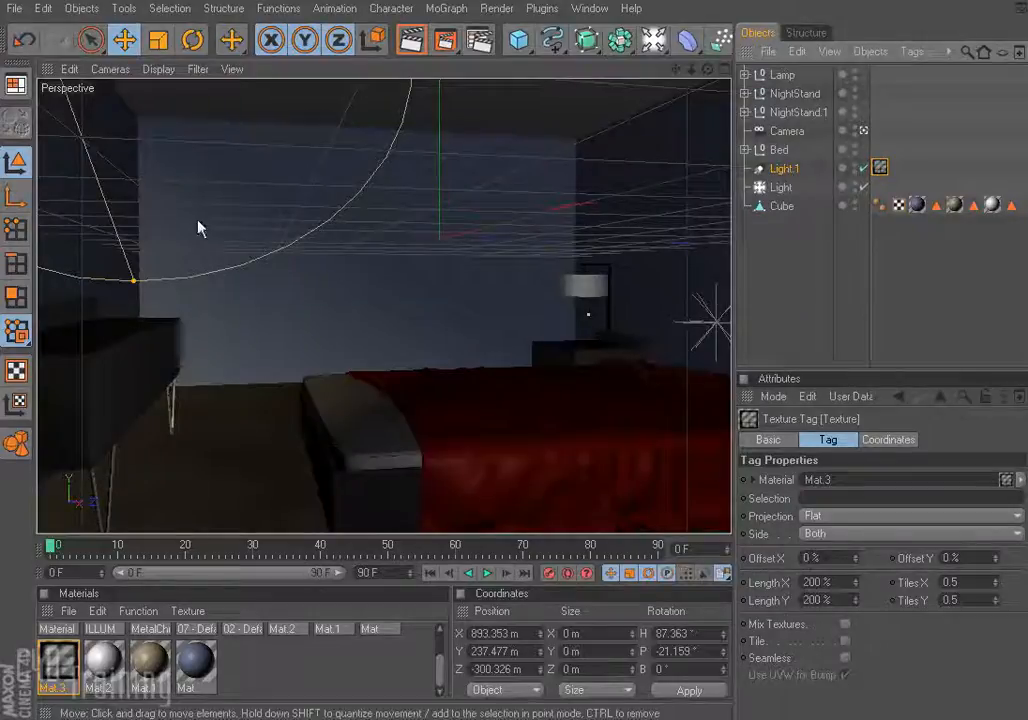
{"action": "left_click", "coordinate": [410, 40]}
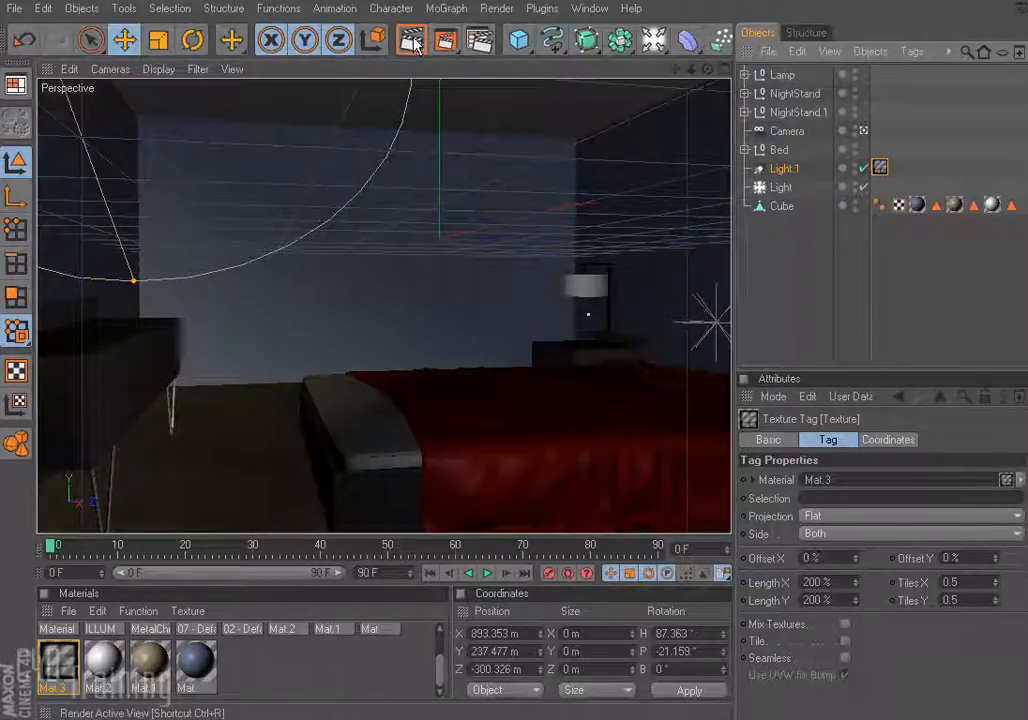
{"action": "left_click", "coordinate": [411, 39]}
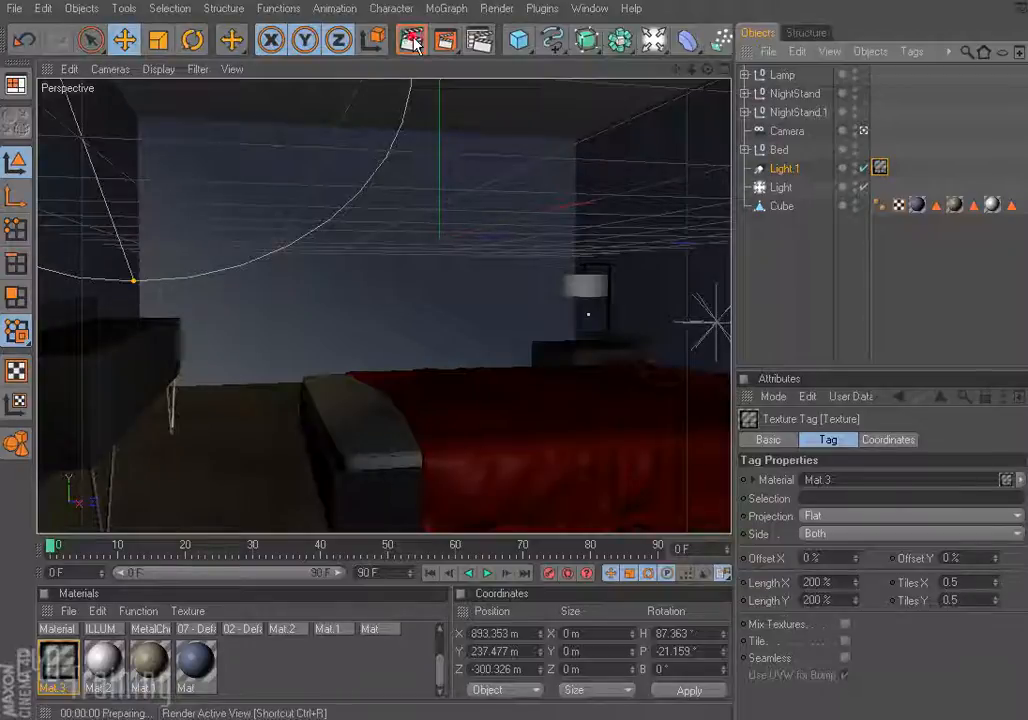
{"action": "left_click", "coordinate": [413, 40]}
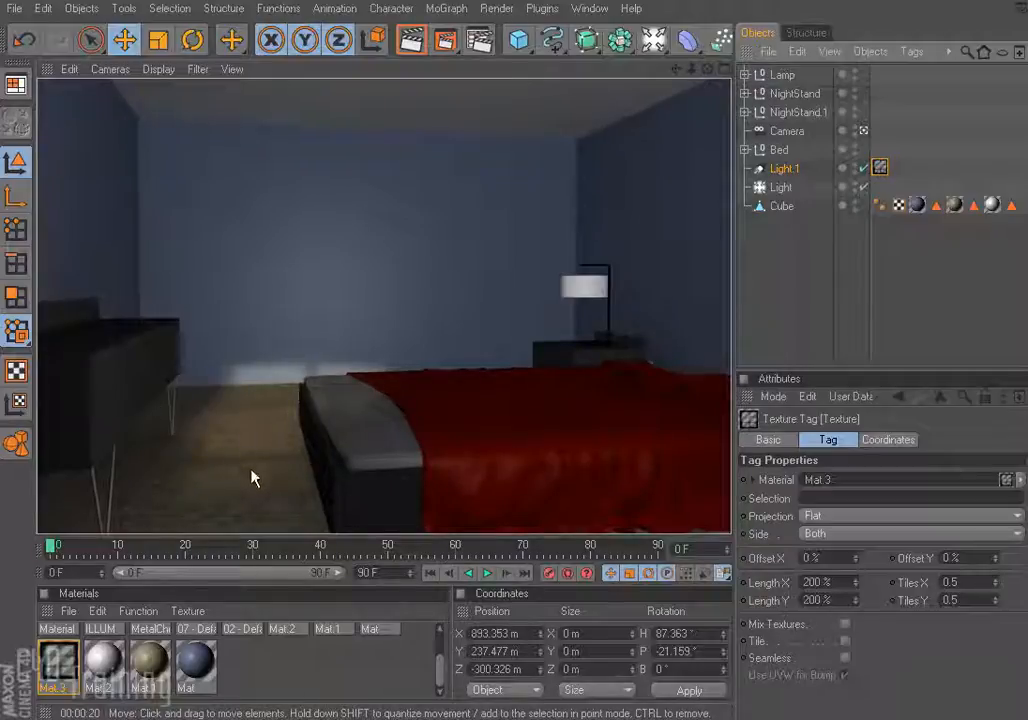
{"action": "mouse_move", "coordinate": [262, 456]}
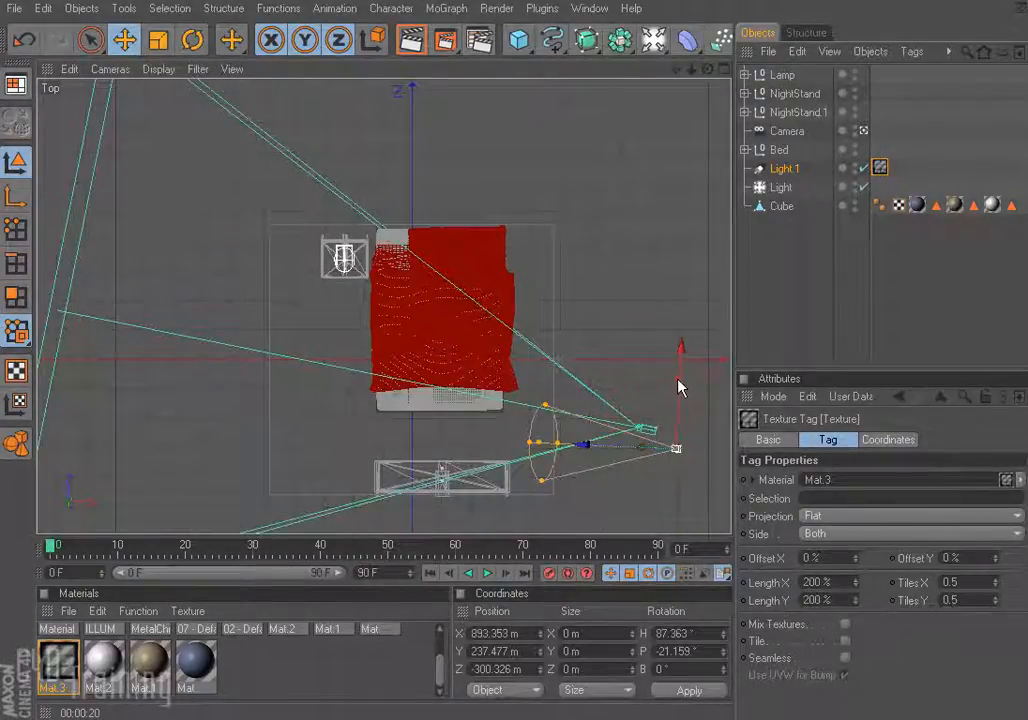
Step: Select the Light.1 gobo spotlight to show its settings
{"action": "left_click", "coordinate": [782, 168]}
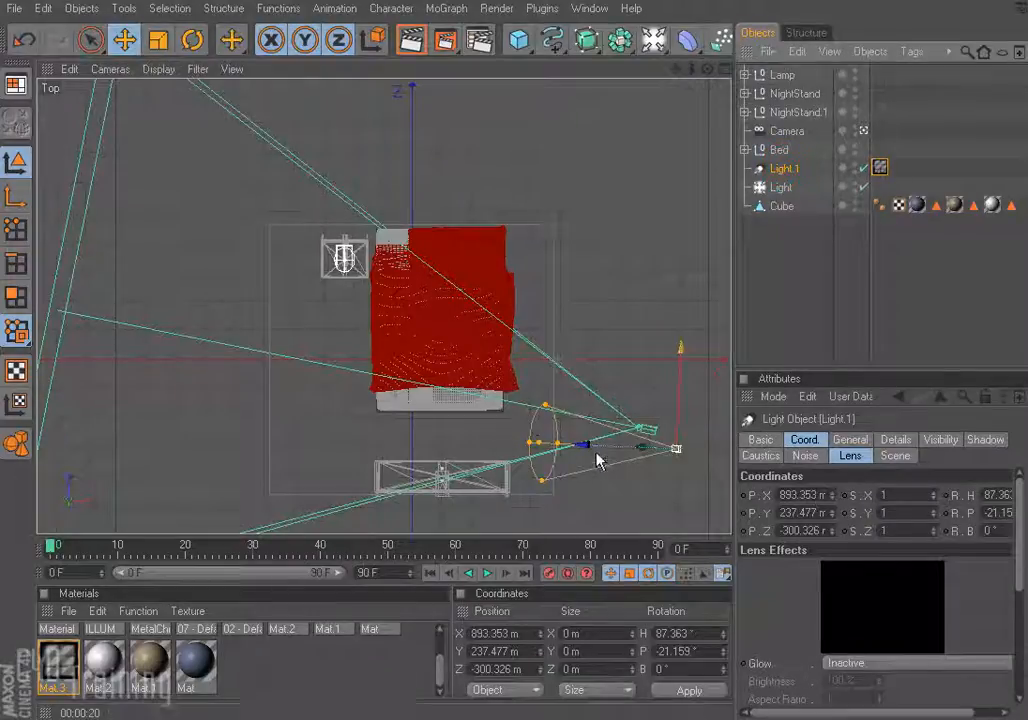